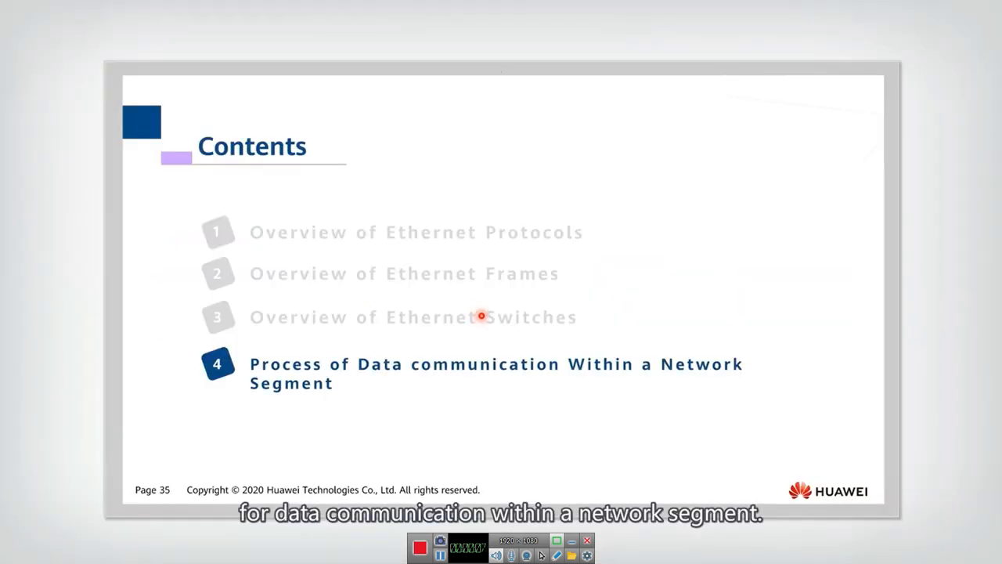
pyautogui.moveTo(307, 391)
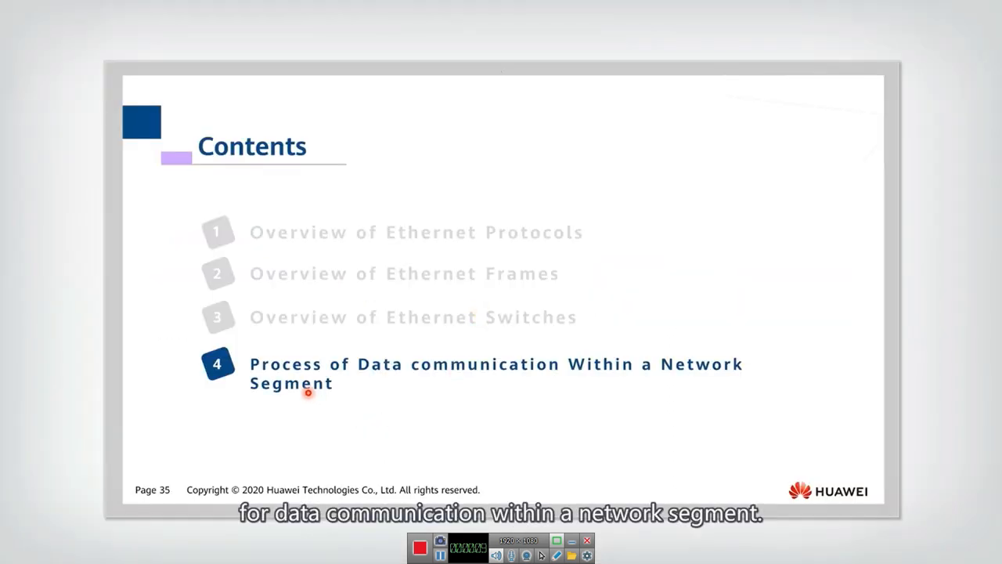
pyautogui.moveTo(457, 391)
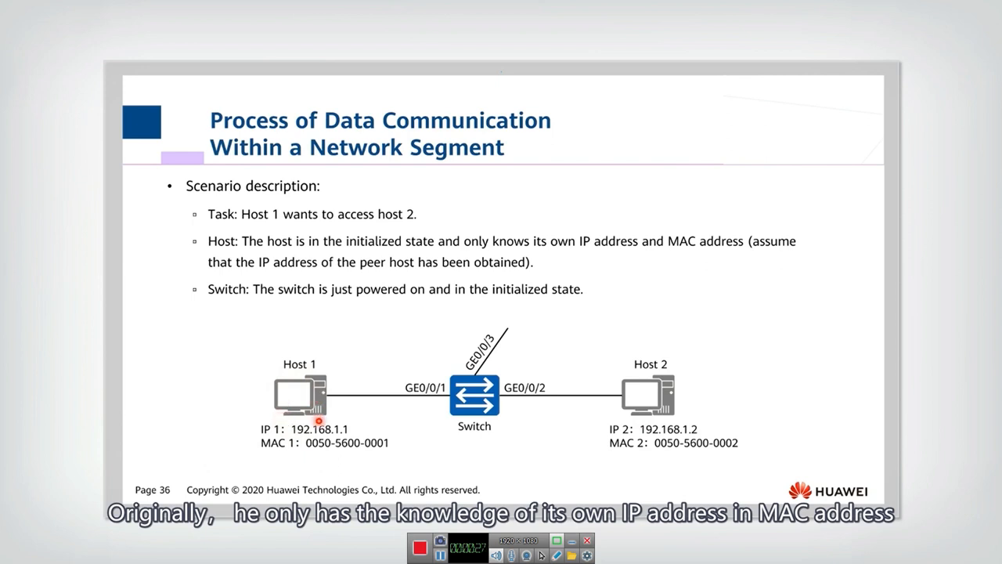
pyautogui.moveTo(340, 456)
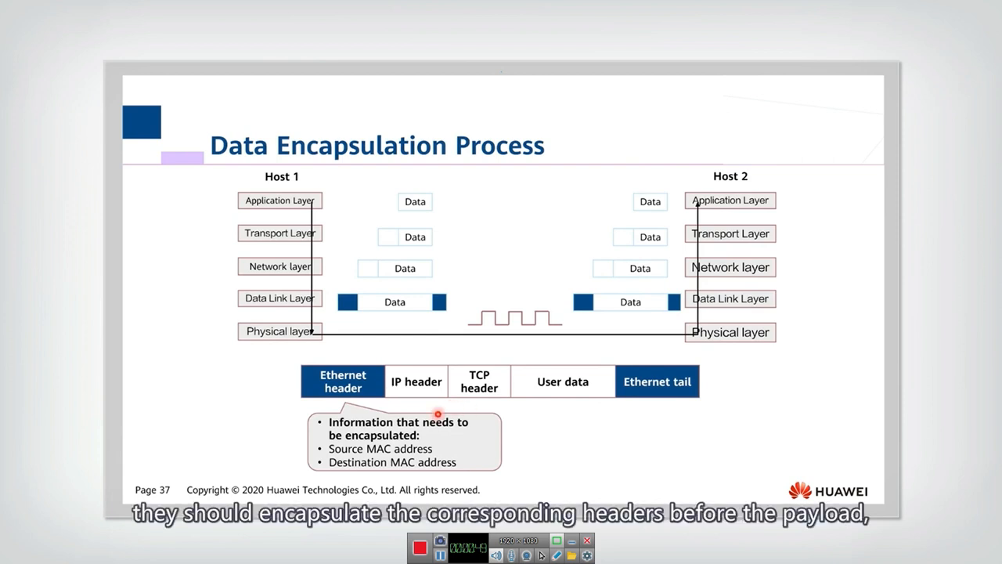
pyautogui.moveTo(276, 357)
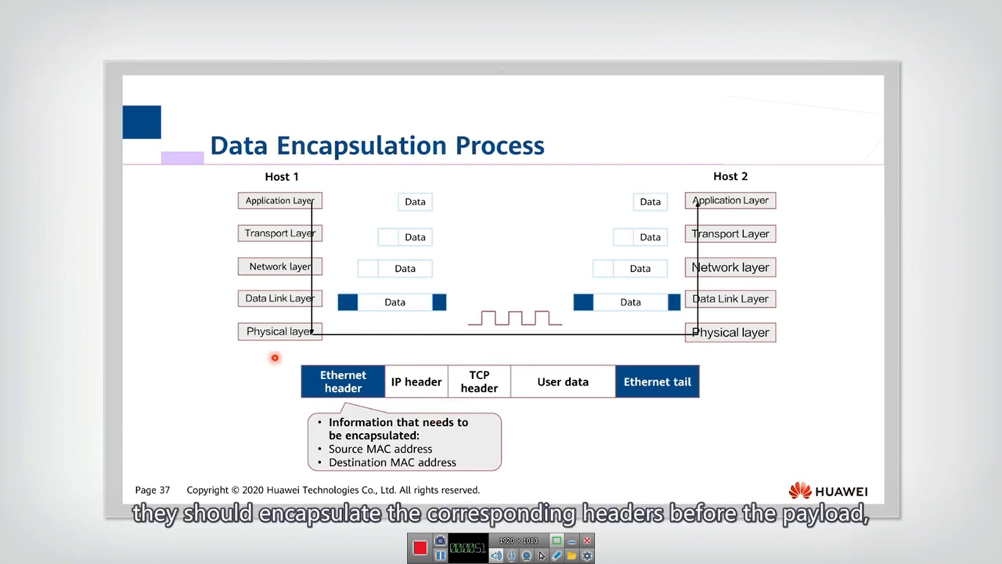
pyautogui.moveTo(559, 358)
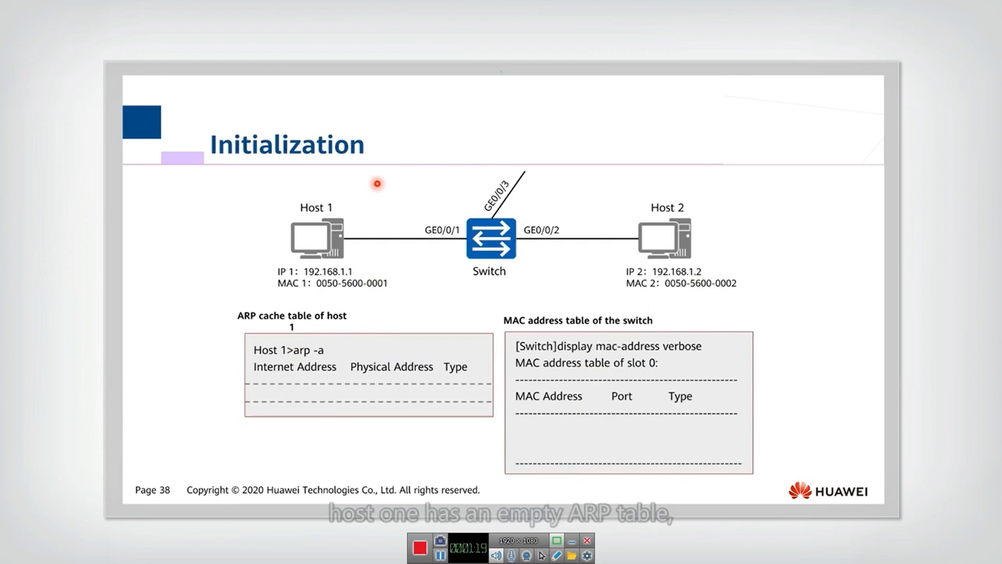
pyautogui.moveTo(382, 437)
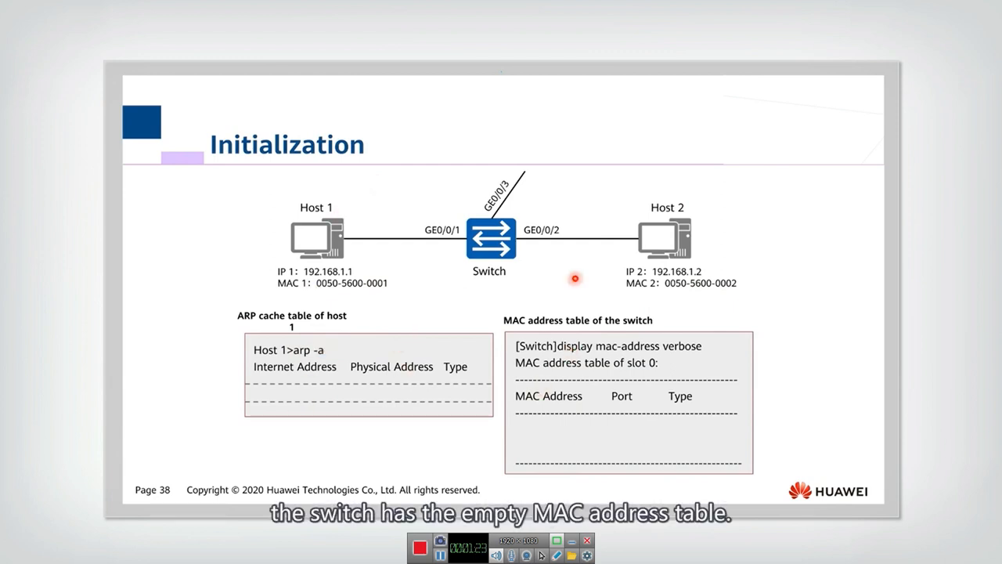
pyautogui.moveTo(579, 387)
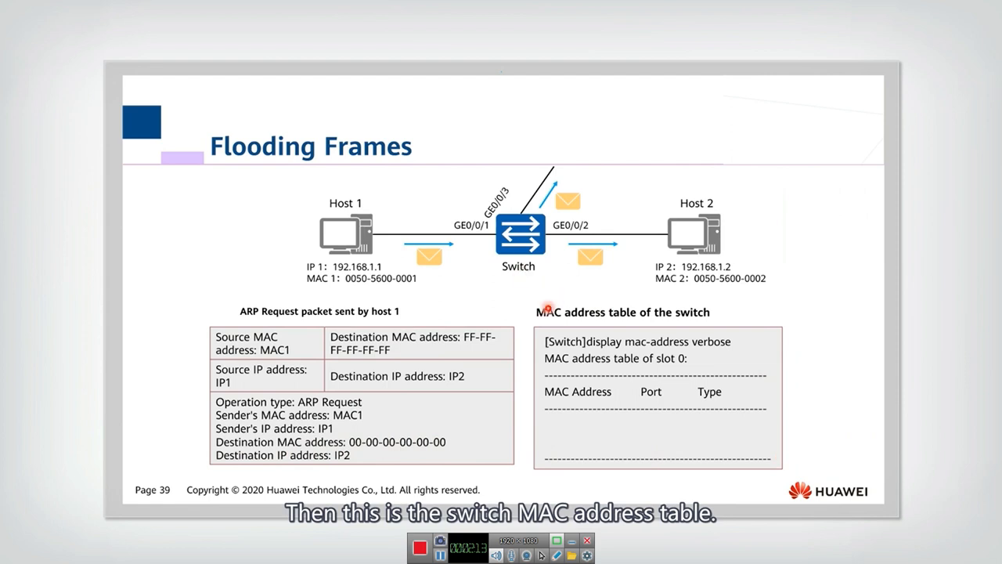
# - Advance from the Initialization slide to the Flooding Frames slide
pyautogui.press('right')
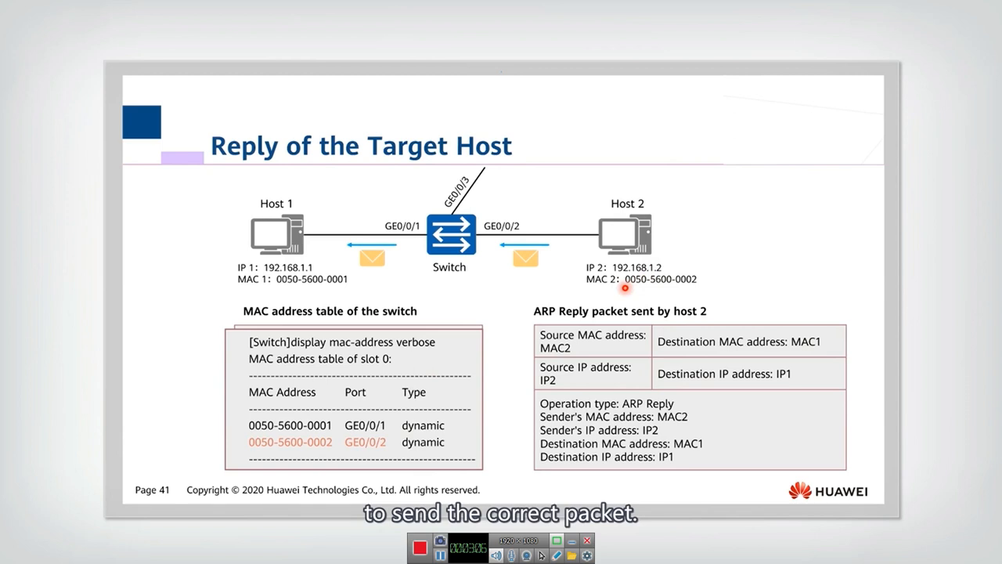
pyautogui.moveTo(299, 288)
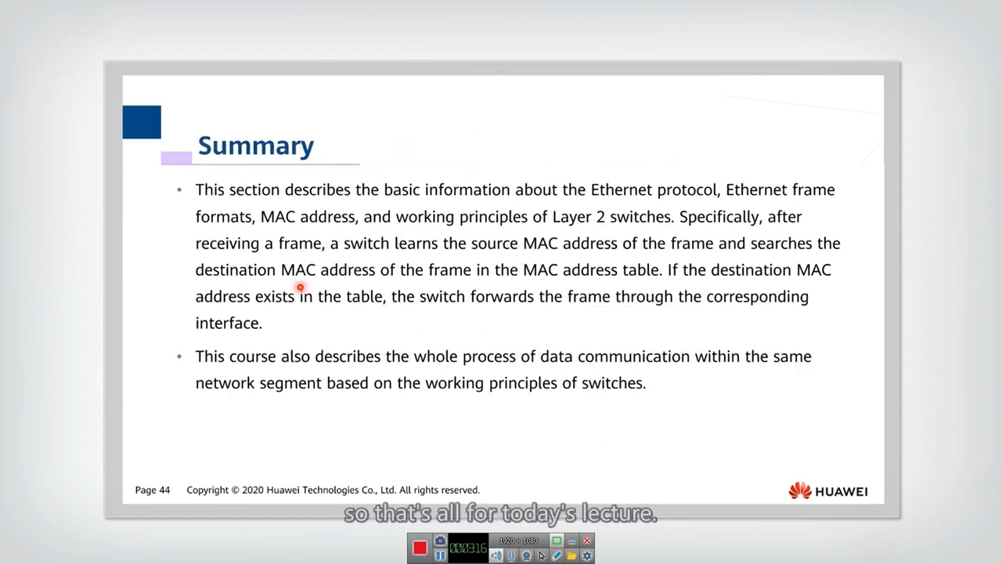
pyautogui.moveTo(329, 250)
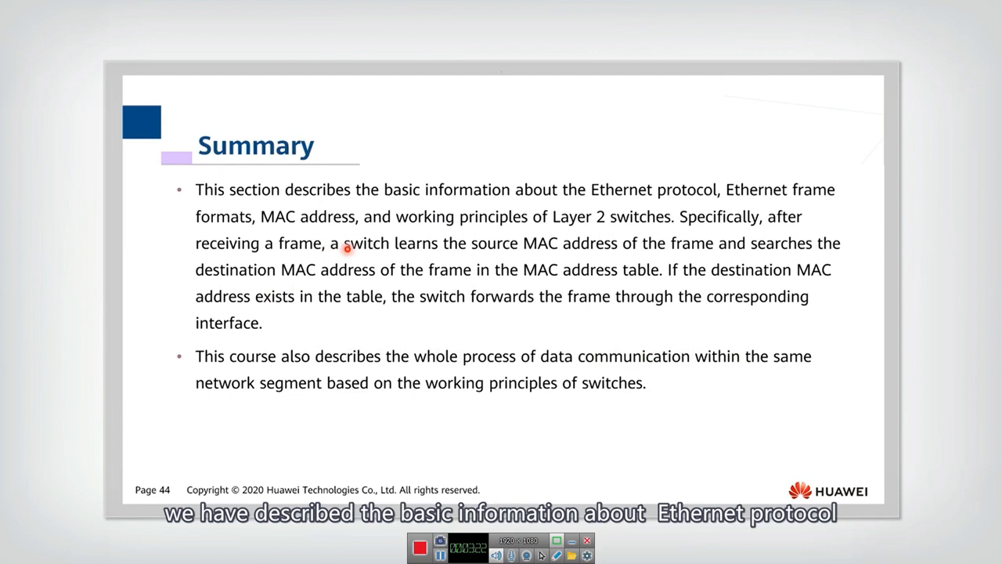
pyautogui.moveTo(664, 210)
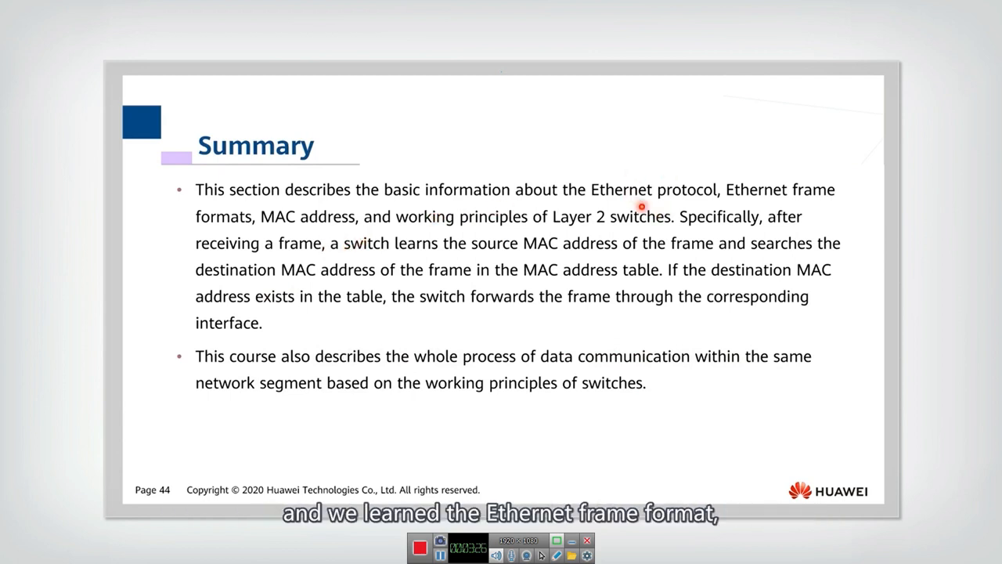
pyautogui.moveTo(216, 200)
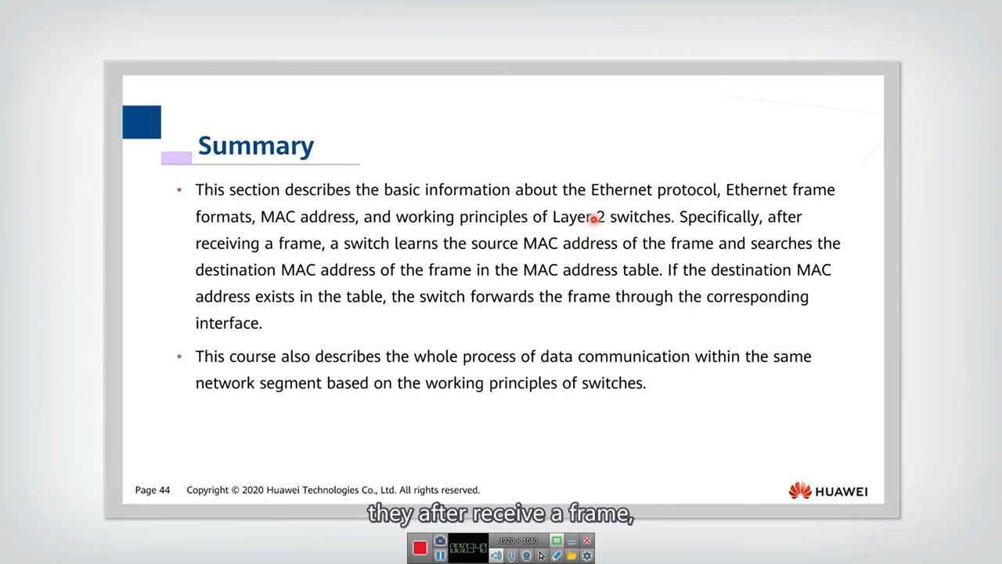
pyautogui.moveTo(314, 260)
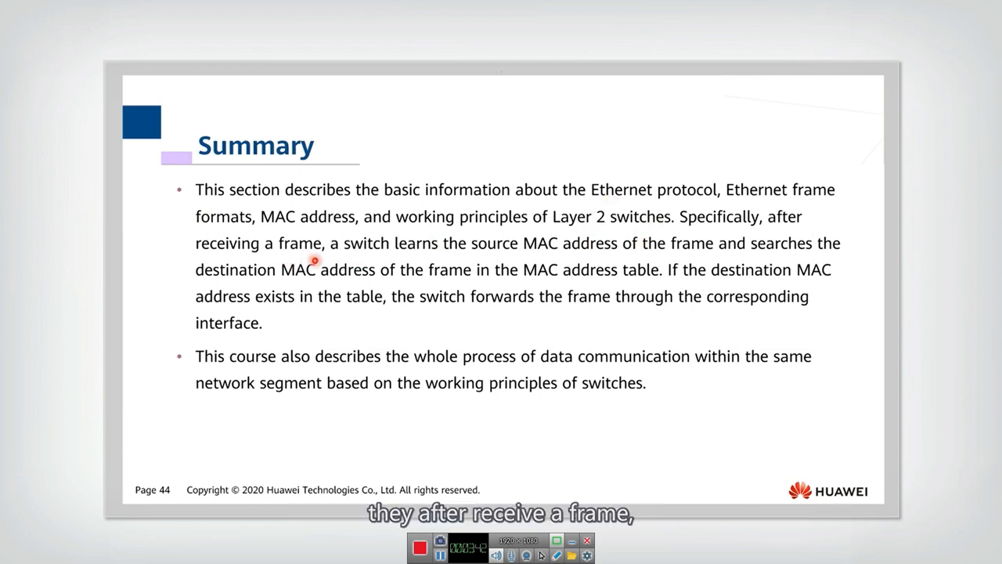
pyautogui.moveTo(589, 257)
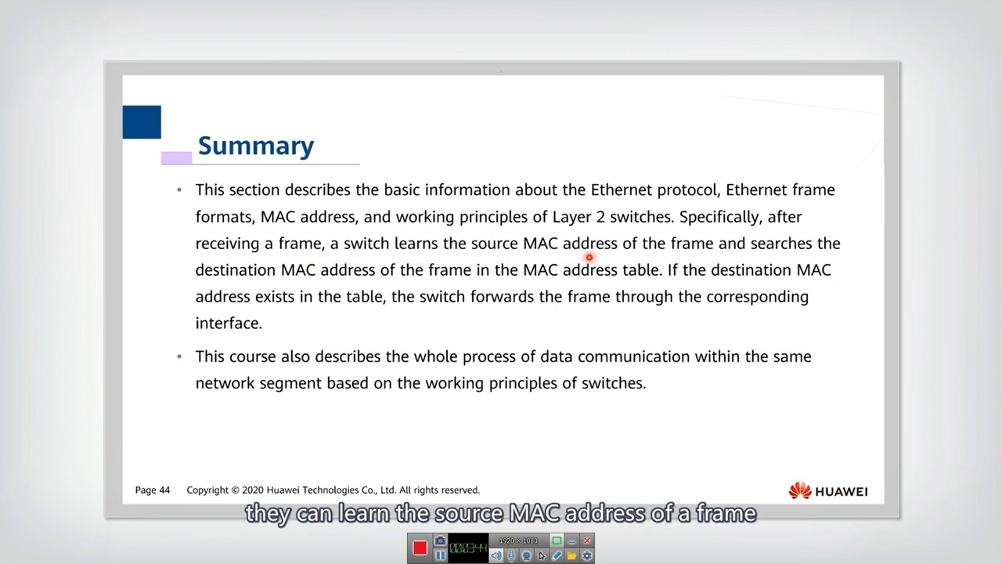
pyautogui.moveTo(670, 263)
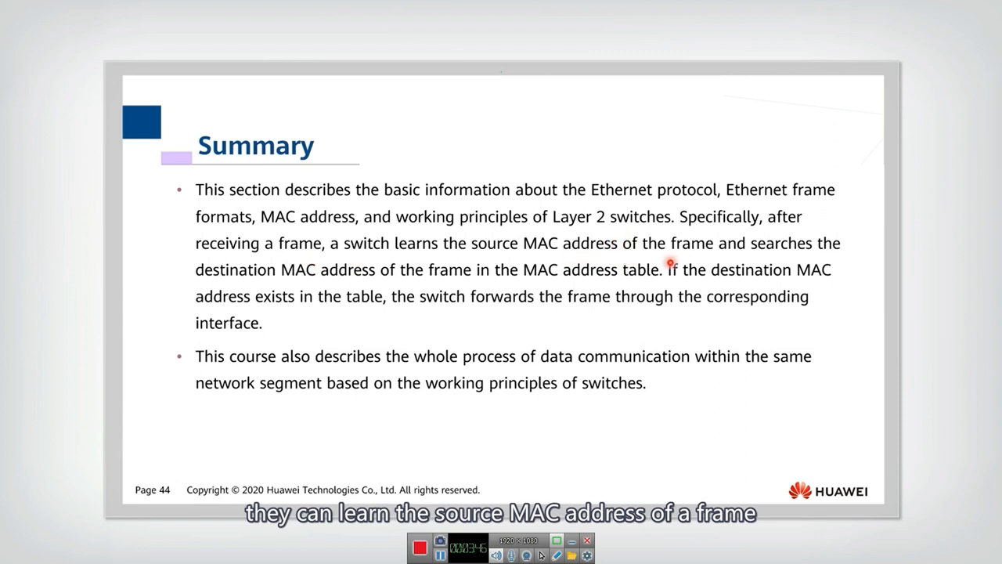
pyautogui.moveTo(343, 256)
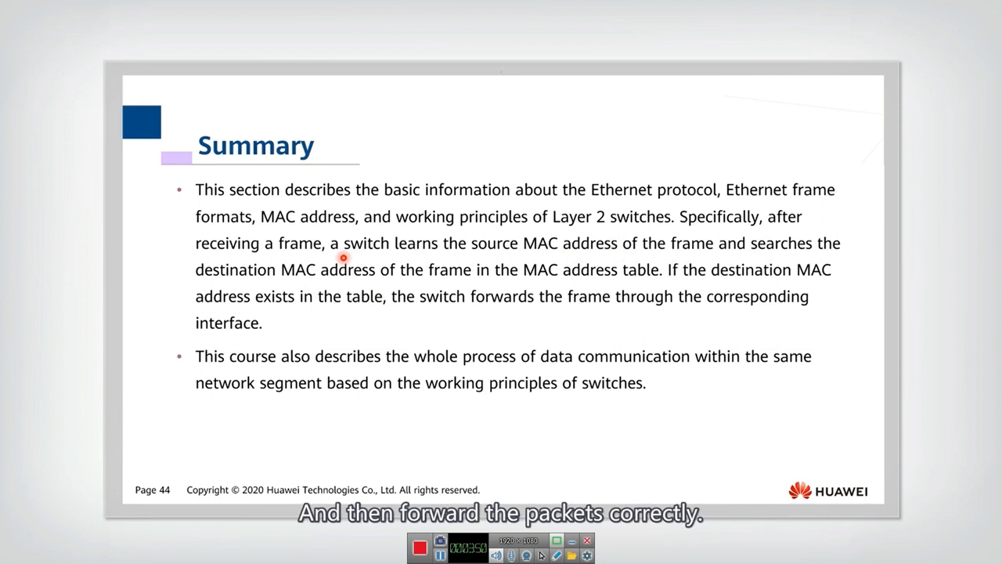
pyautogui.moveTo(337, 282)
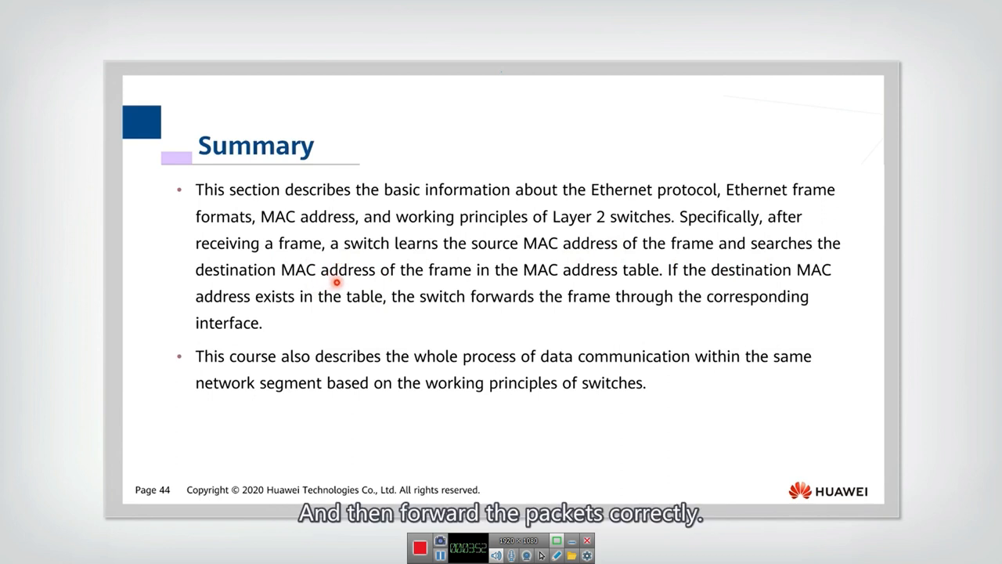
pyautogui.moveTo(379, 373)
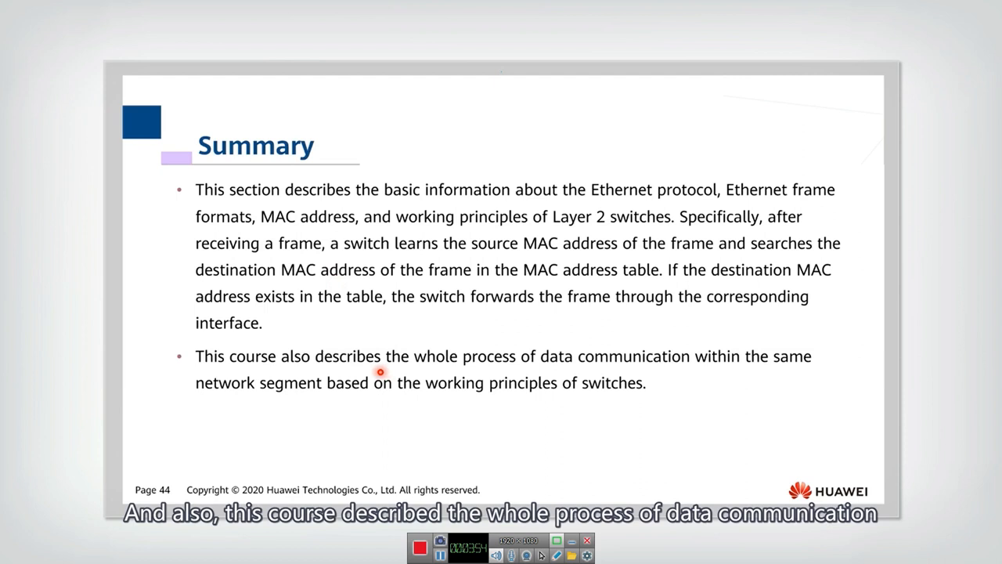
pyautogui.moveTo(440, 380)
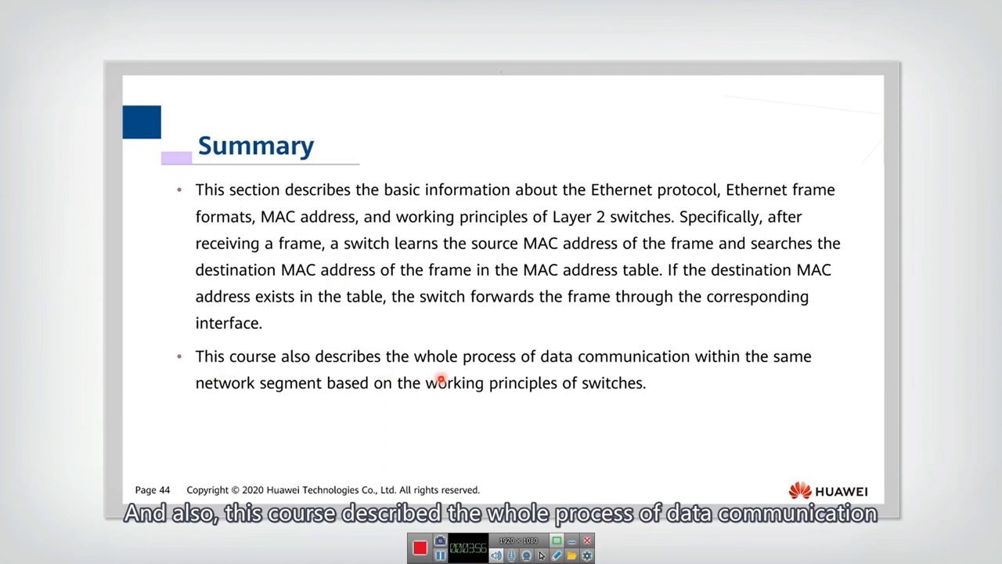